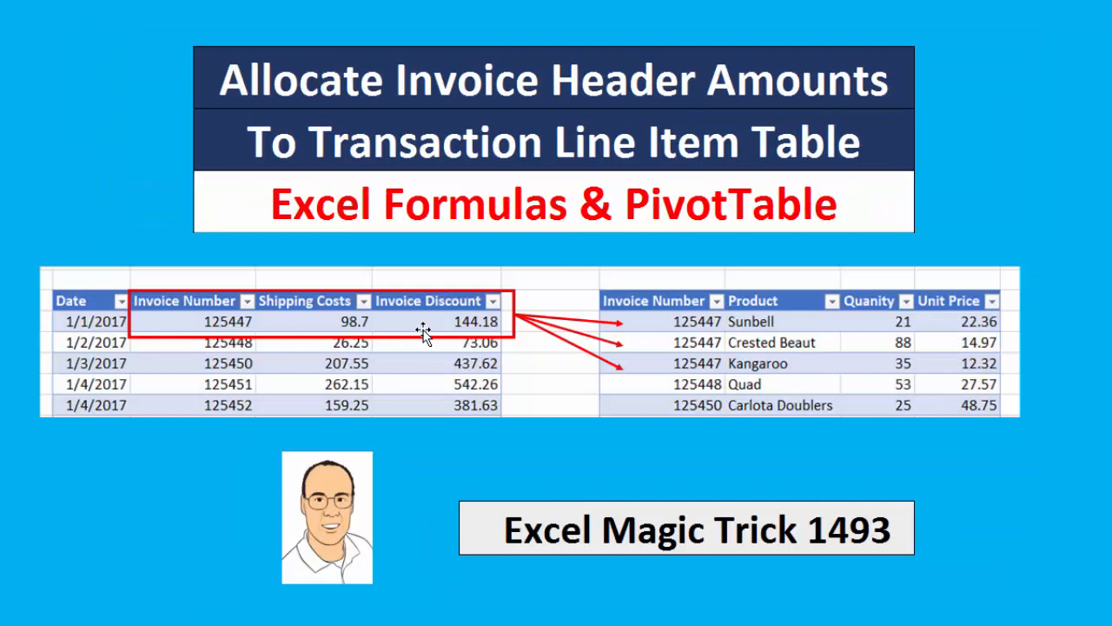
pyautogui.moveTo(736, 277)
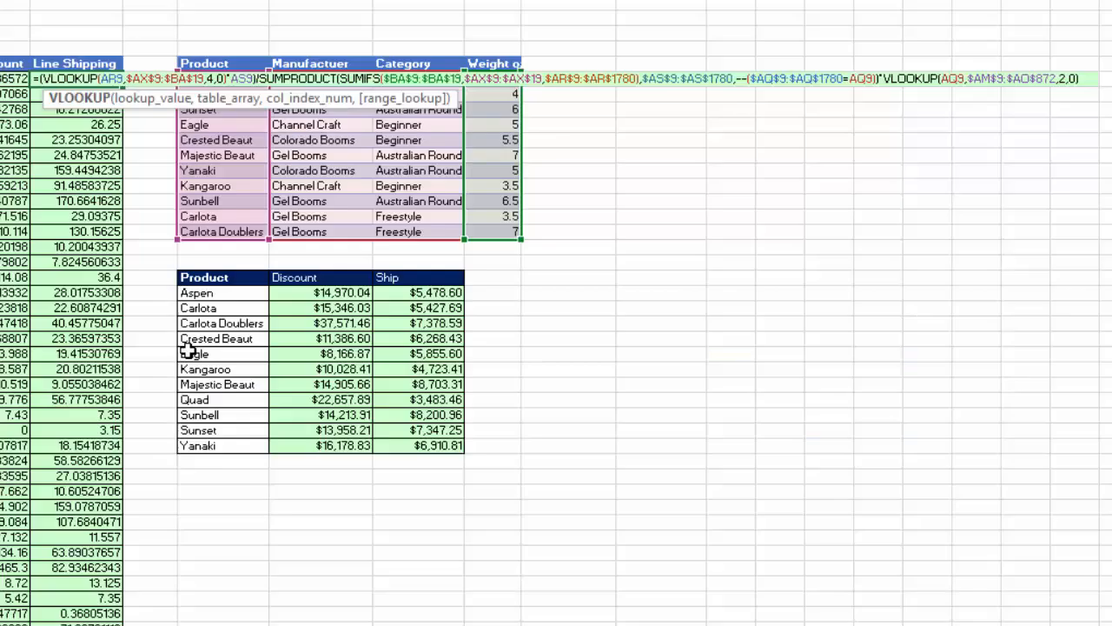
pyautogui.moveTo(735, 125)
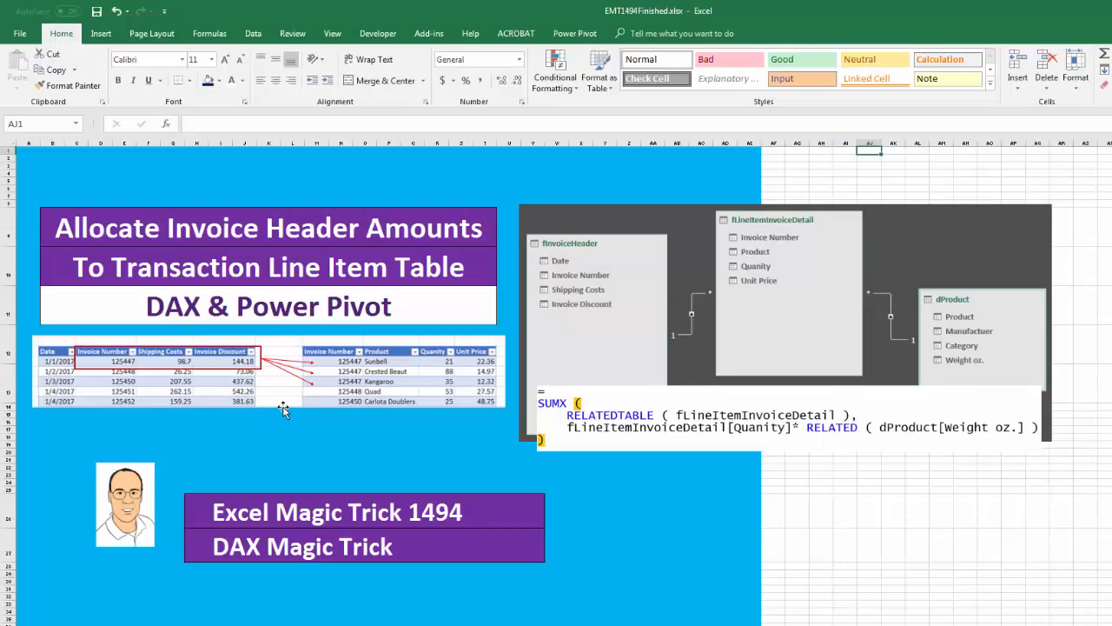
pyautogui.moveTo(309, 338)
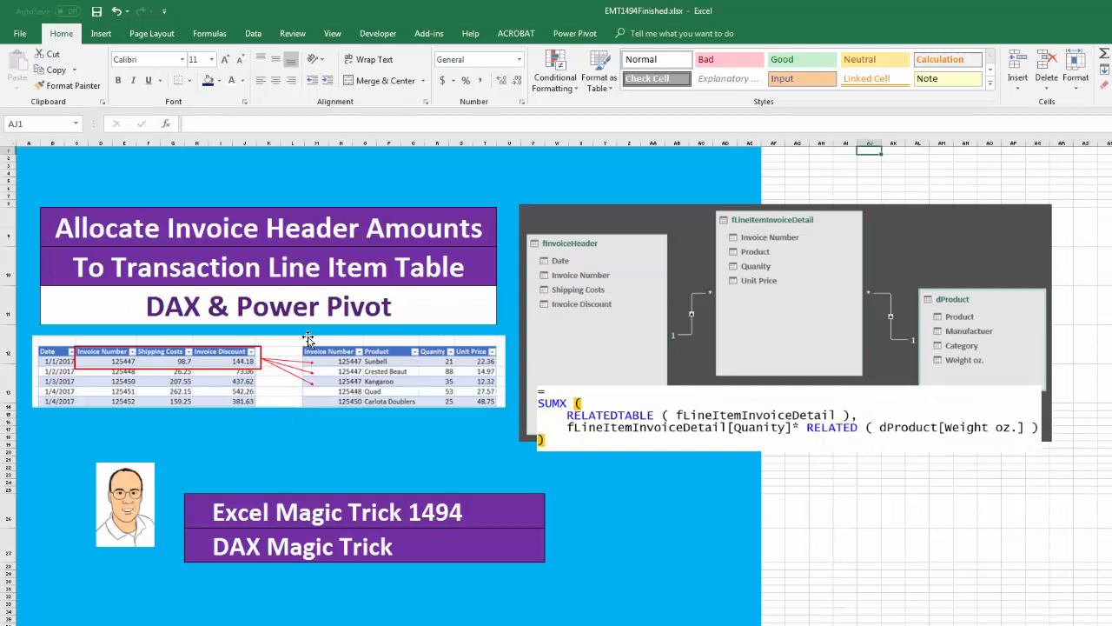
pyautogui.moveTo(612, 165)
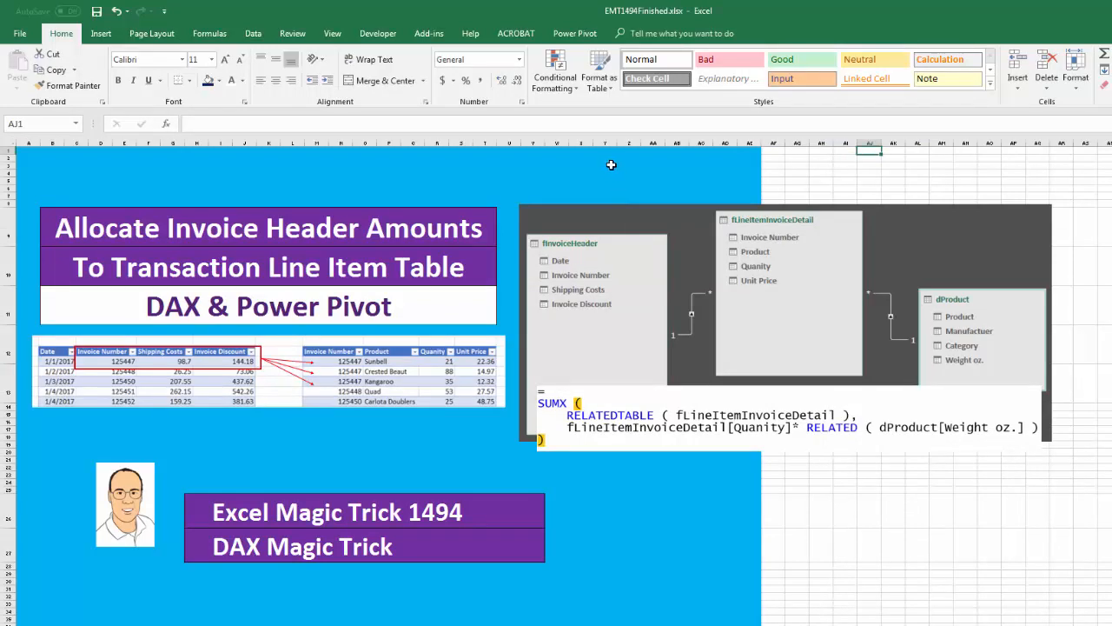
pyautogui.moveTo(556, 380)
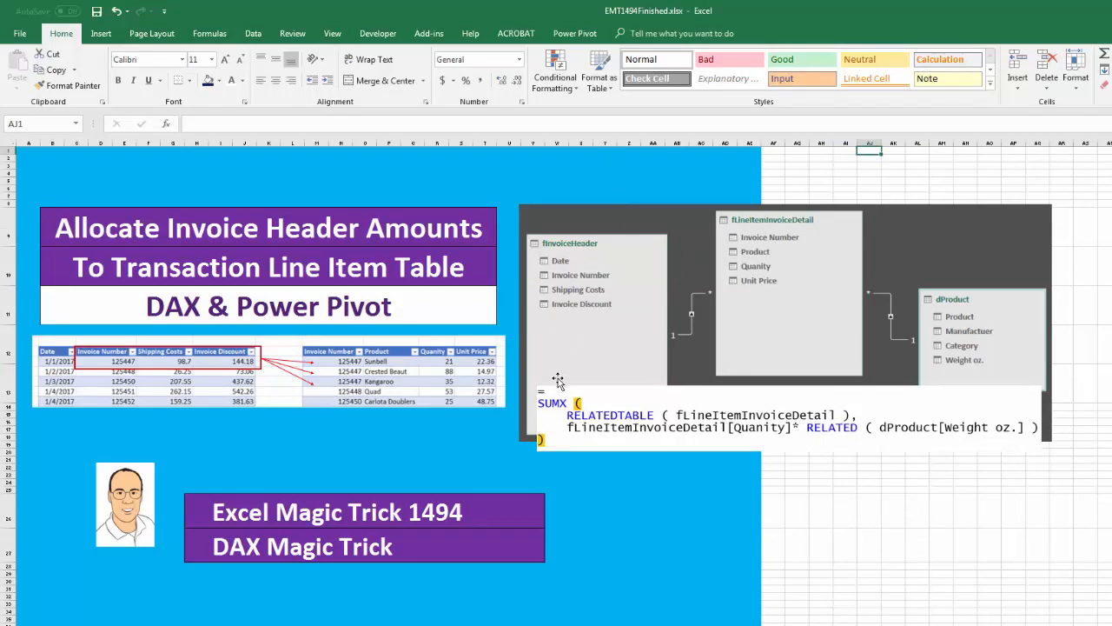
pyautogui.moveTo(570, 339)
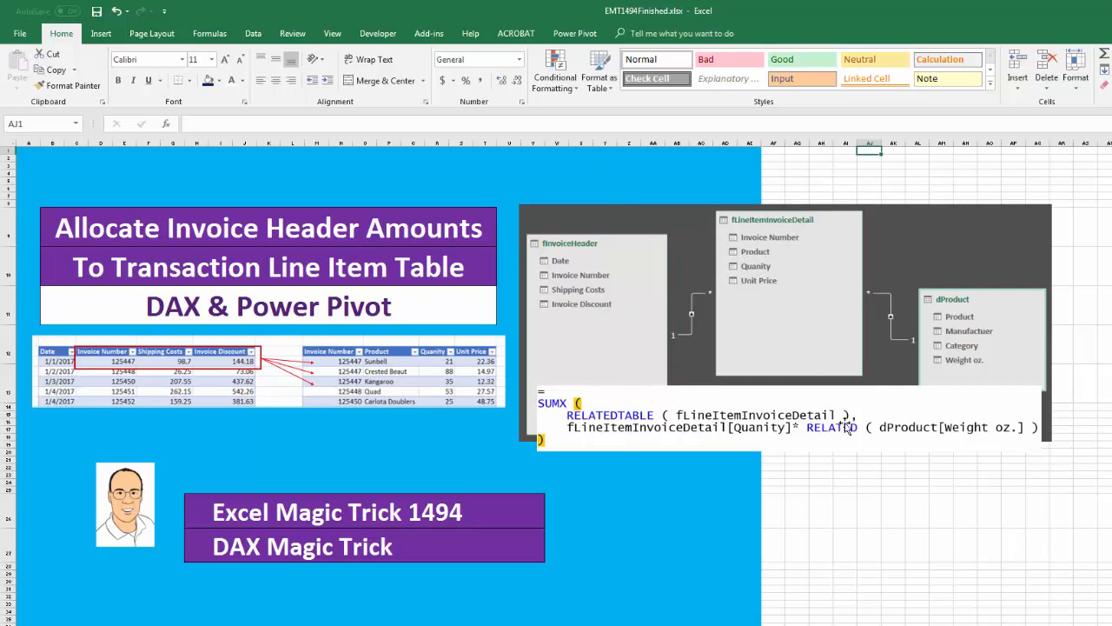
pyautogui.moveTo(854, 520)
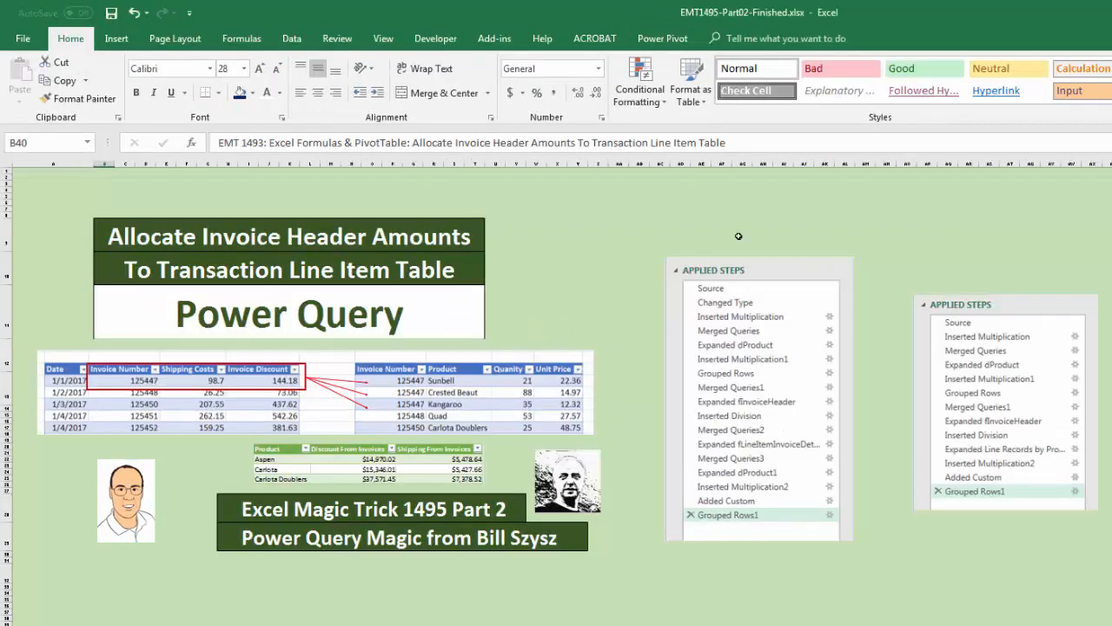
pyautogui.moveTo(952, 217)
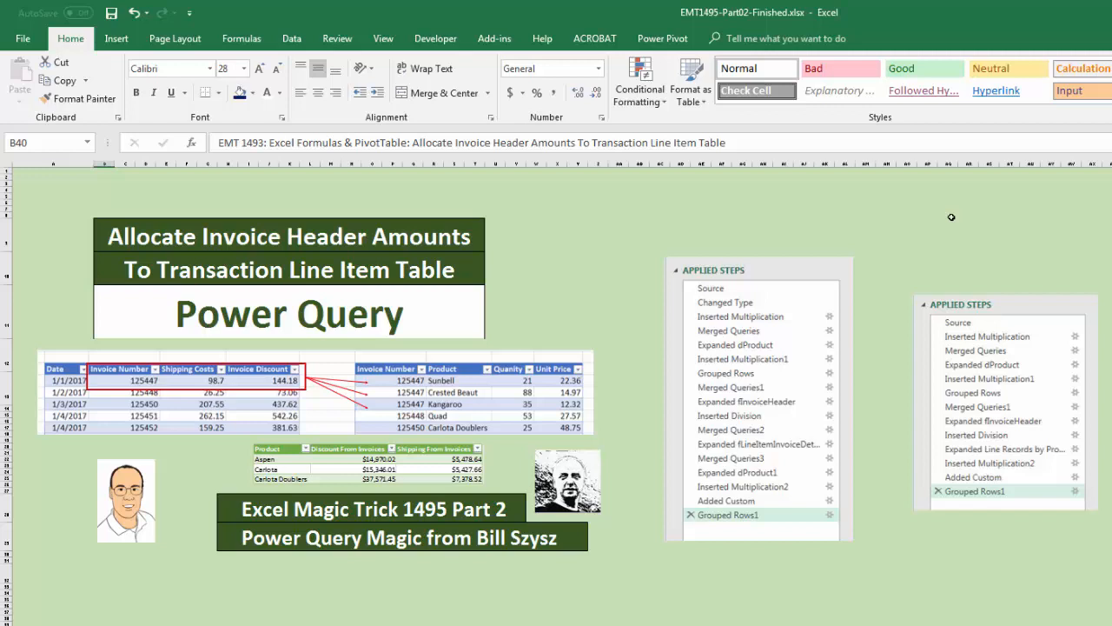
pyautogui.moveTo(1015, 363)
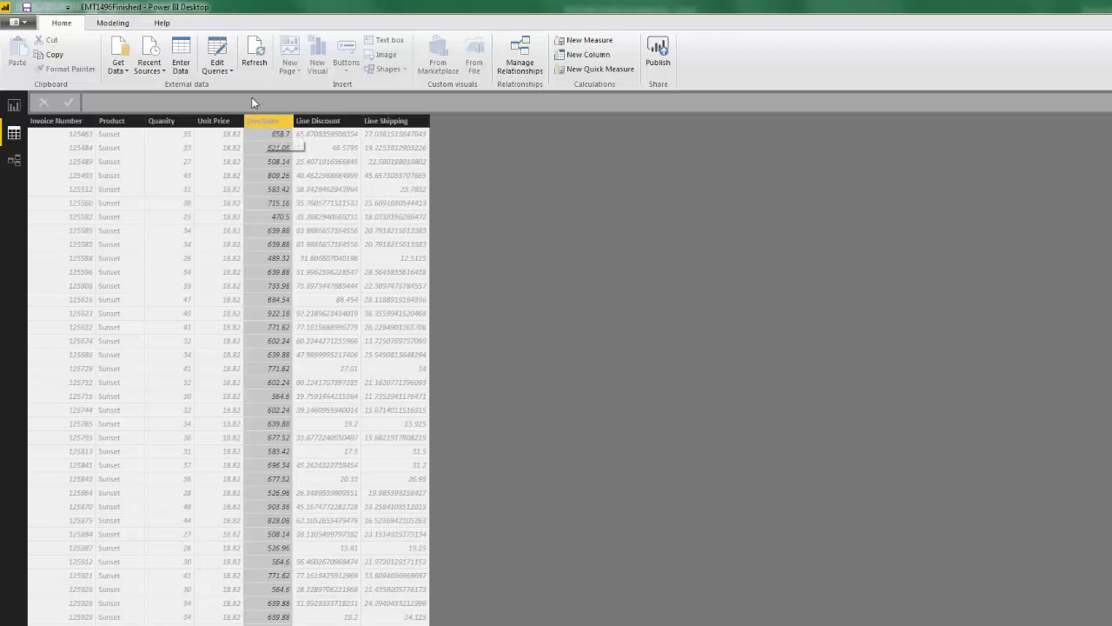
# Step: Inspect the Line Shipping column formula, then view the discount and shipping bar charts in Report view
pyautogui.click(217, 54)
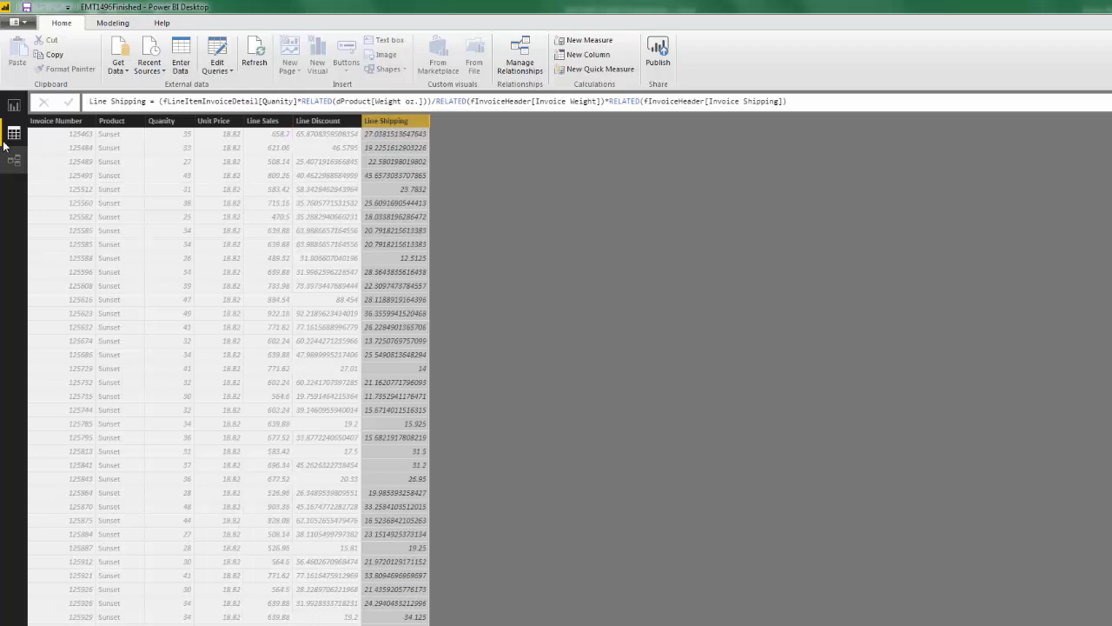
pyautogui.click(14, 104)
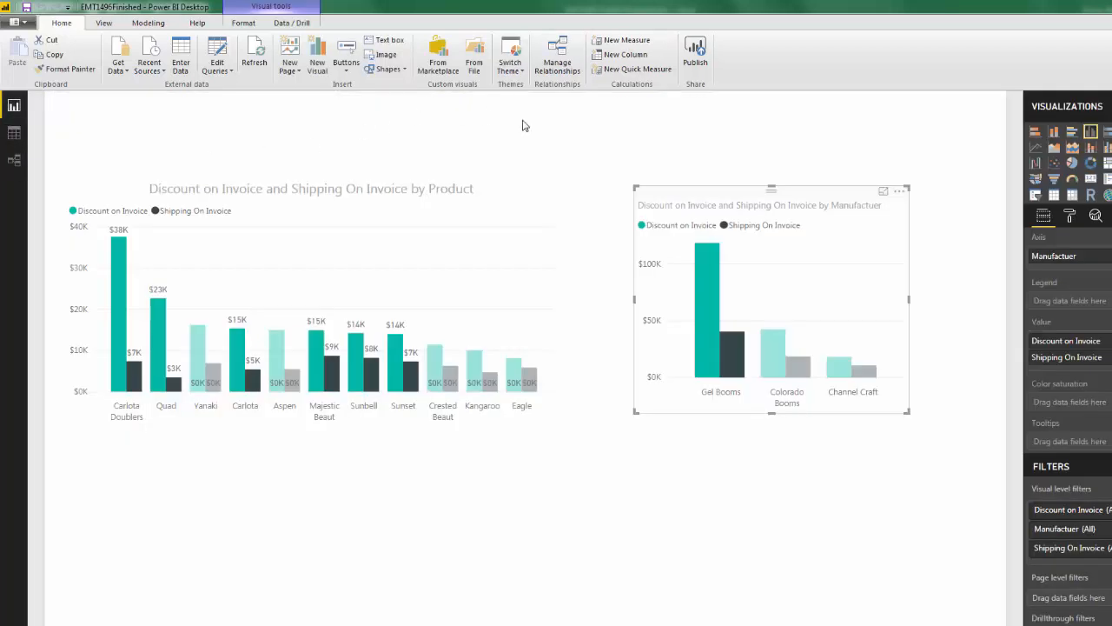
pyautogui.moveTo(768, 361)
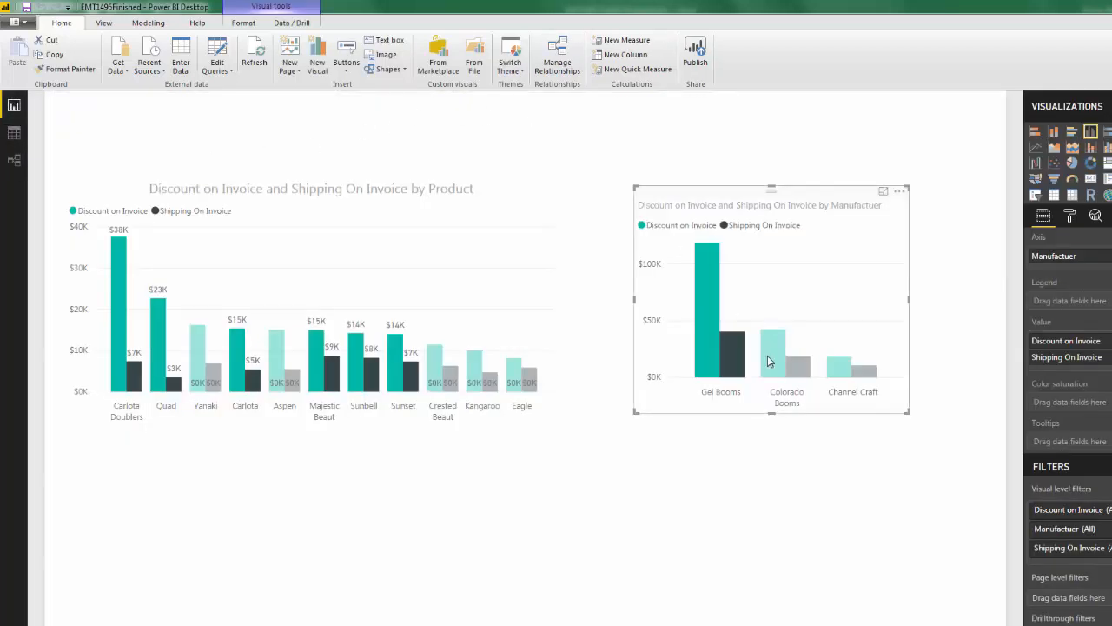
pyautogui.moveTo(473, 360)
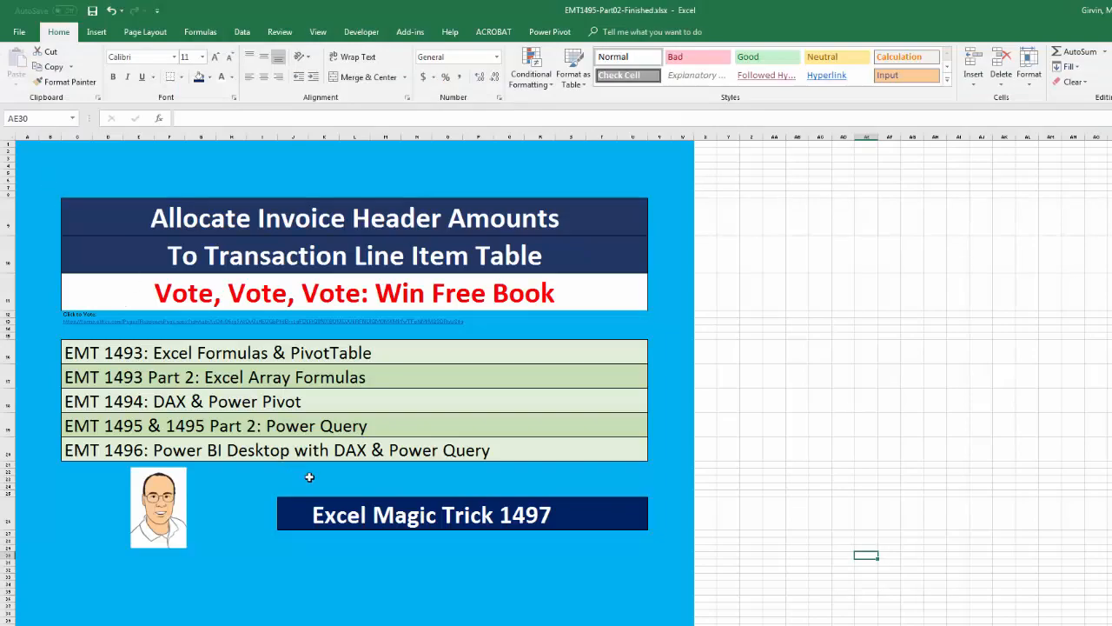
pyautogui.moveTo(445, 584)
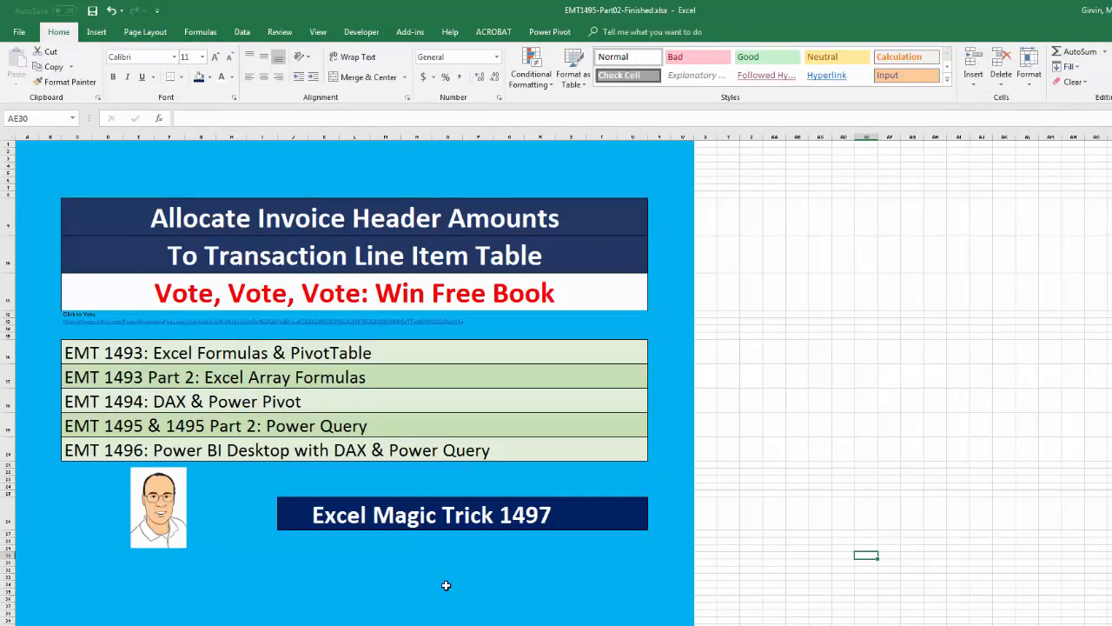